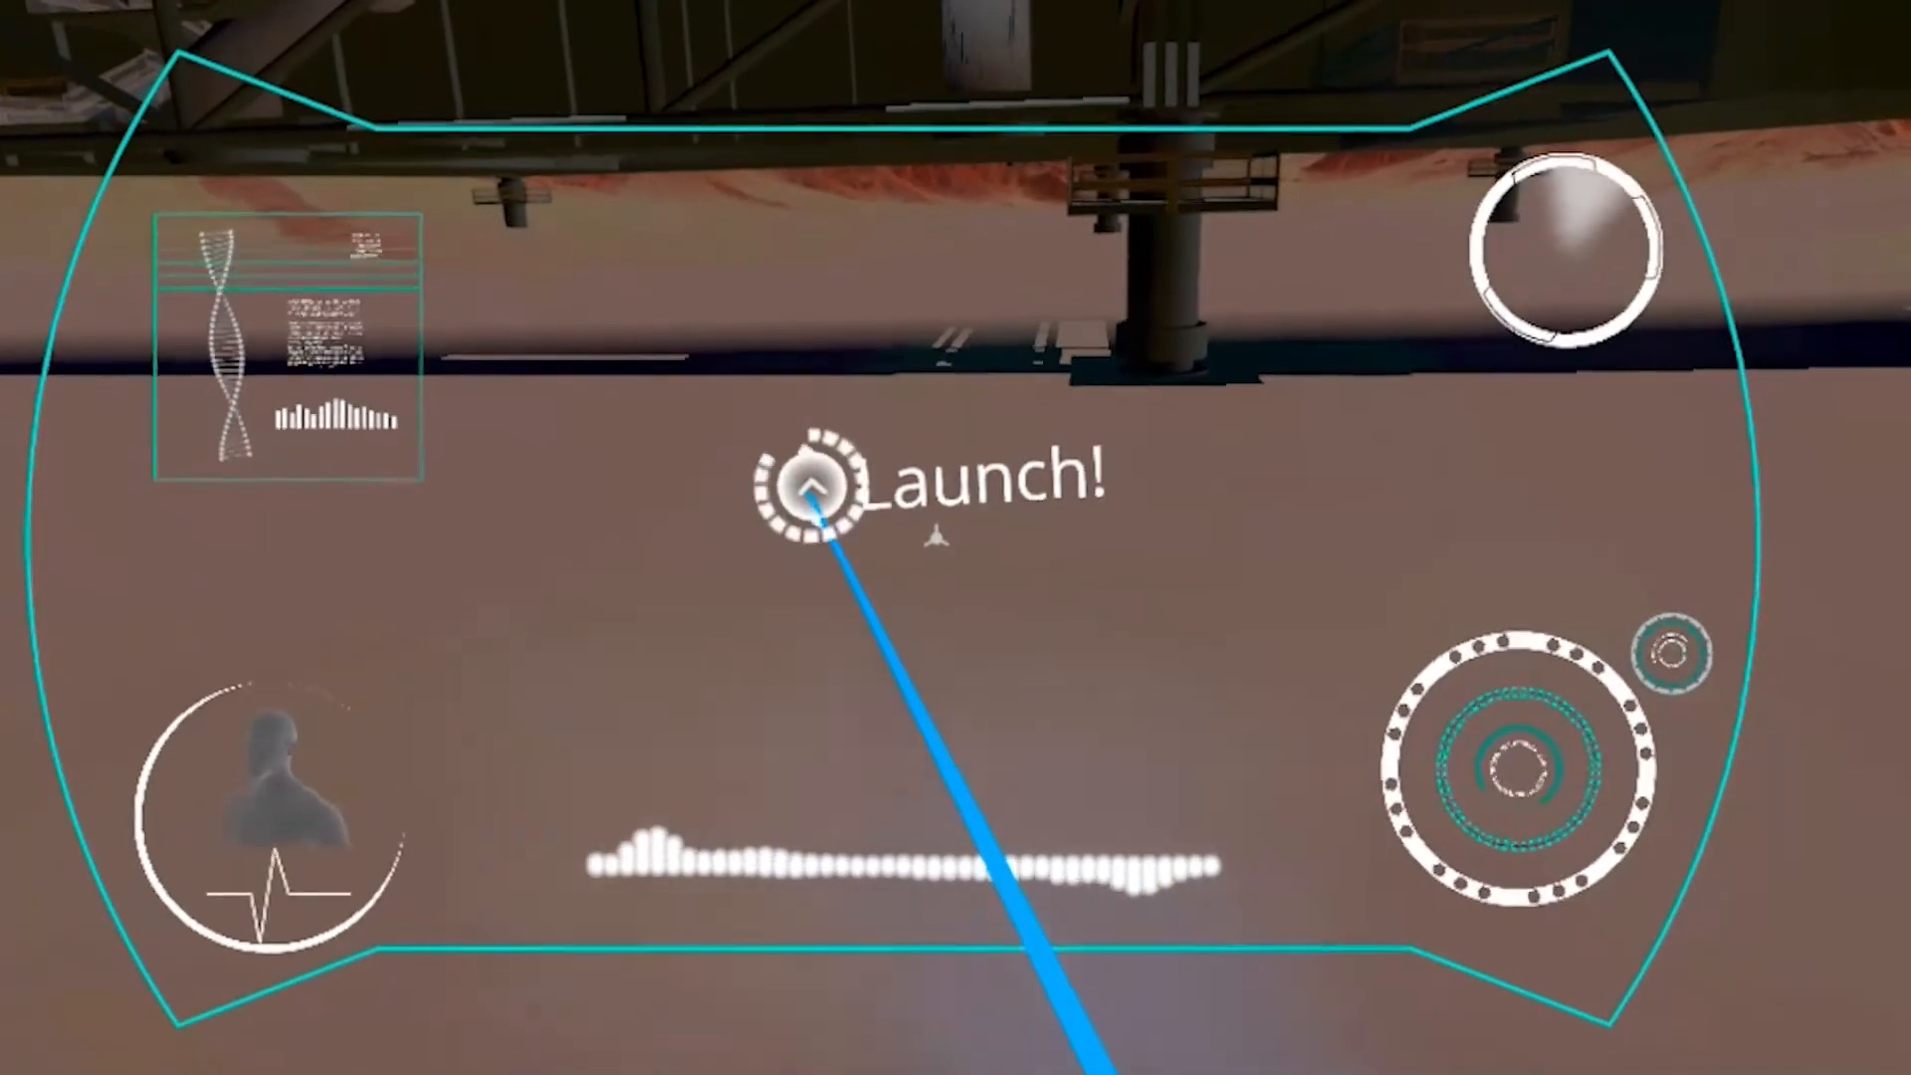
Start the desert hangar experience from the Launch! marker
{"action": "left_click", "coordinate": [810, 488]}
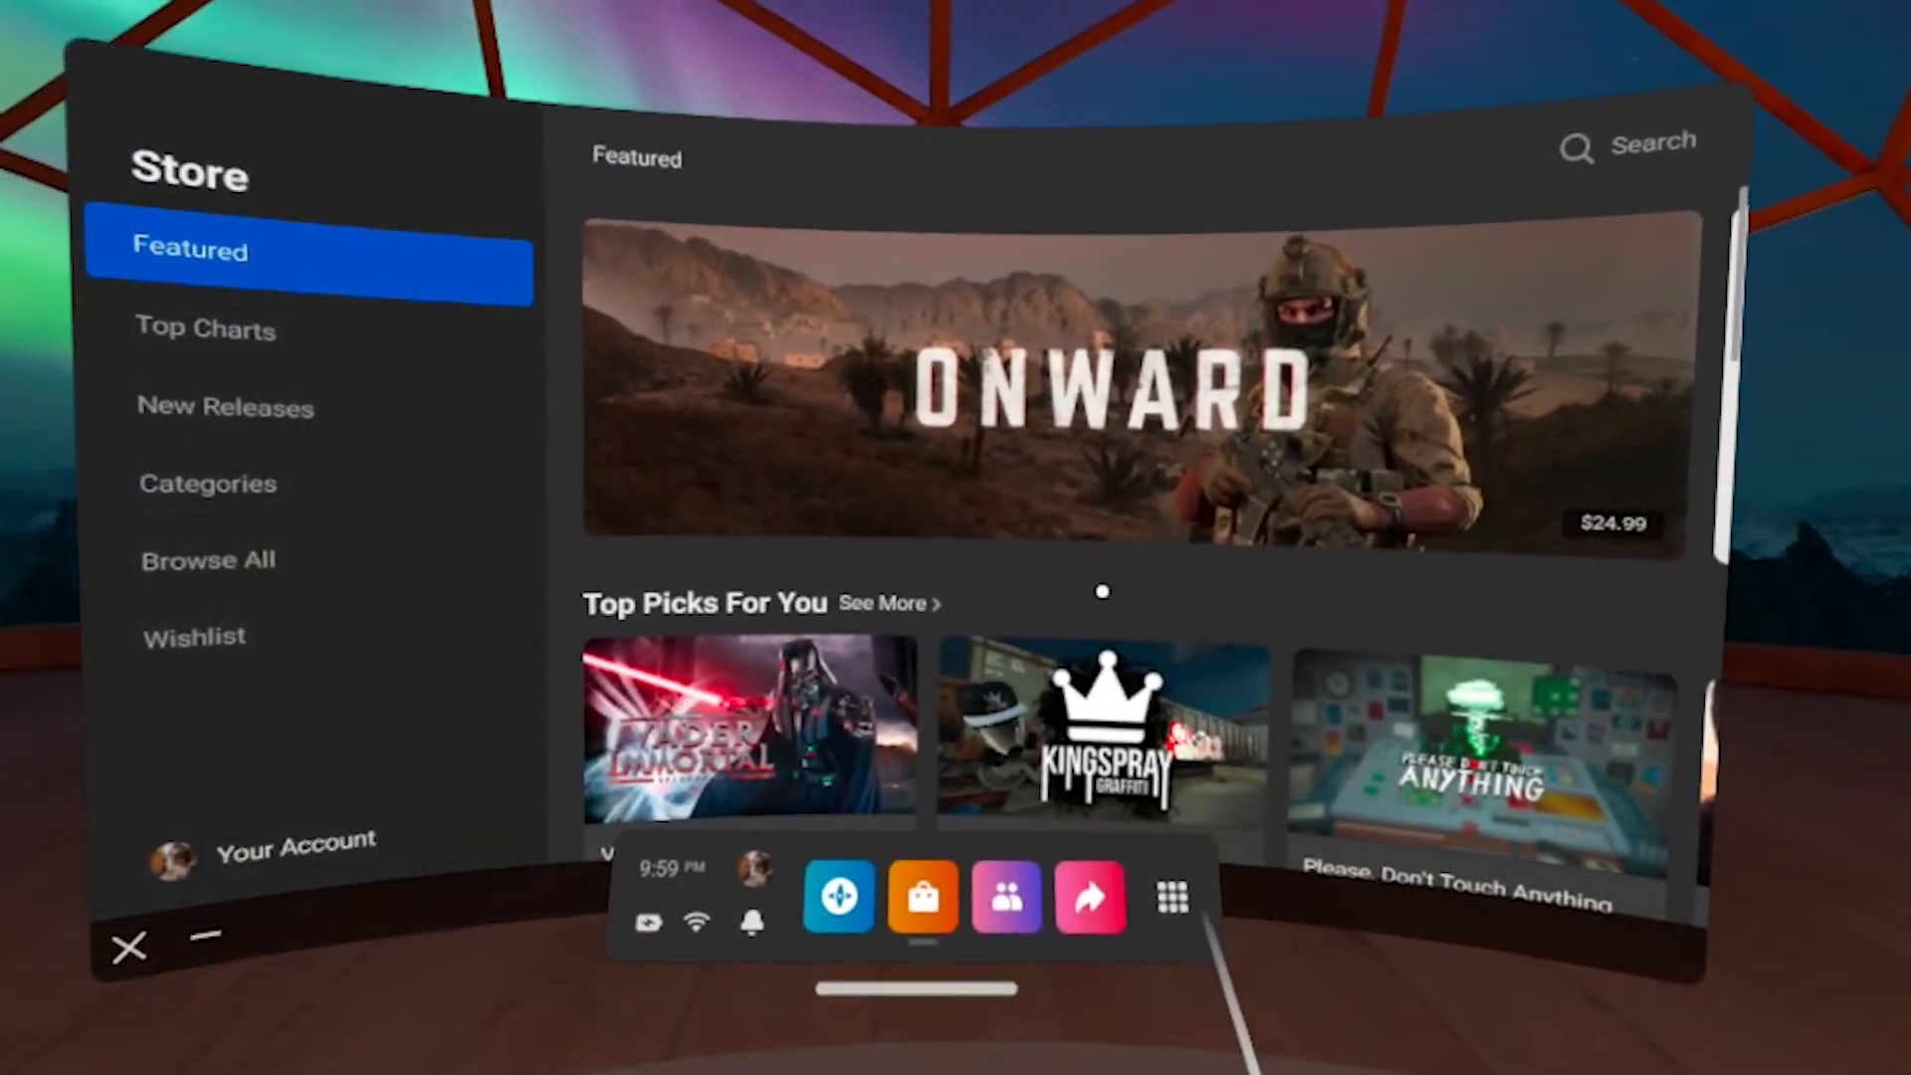
Open the Apps library from the Quest universal menu bar
{"action": "left_click", "coordinate": [1172, 895]}
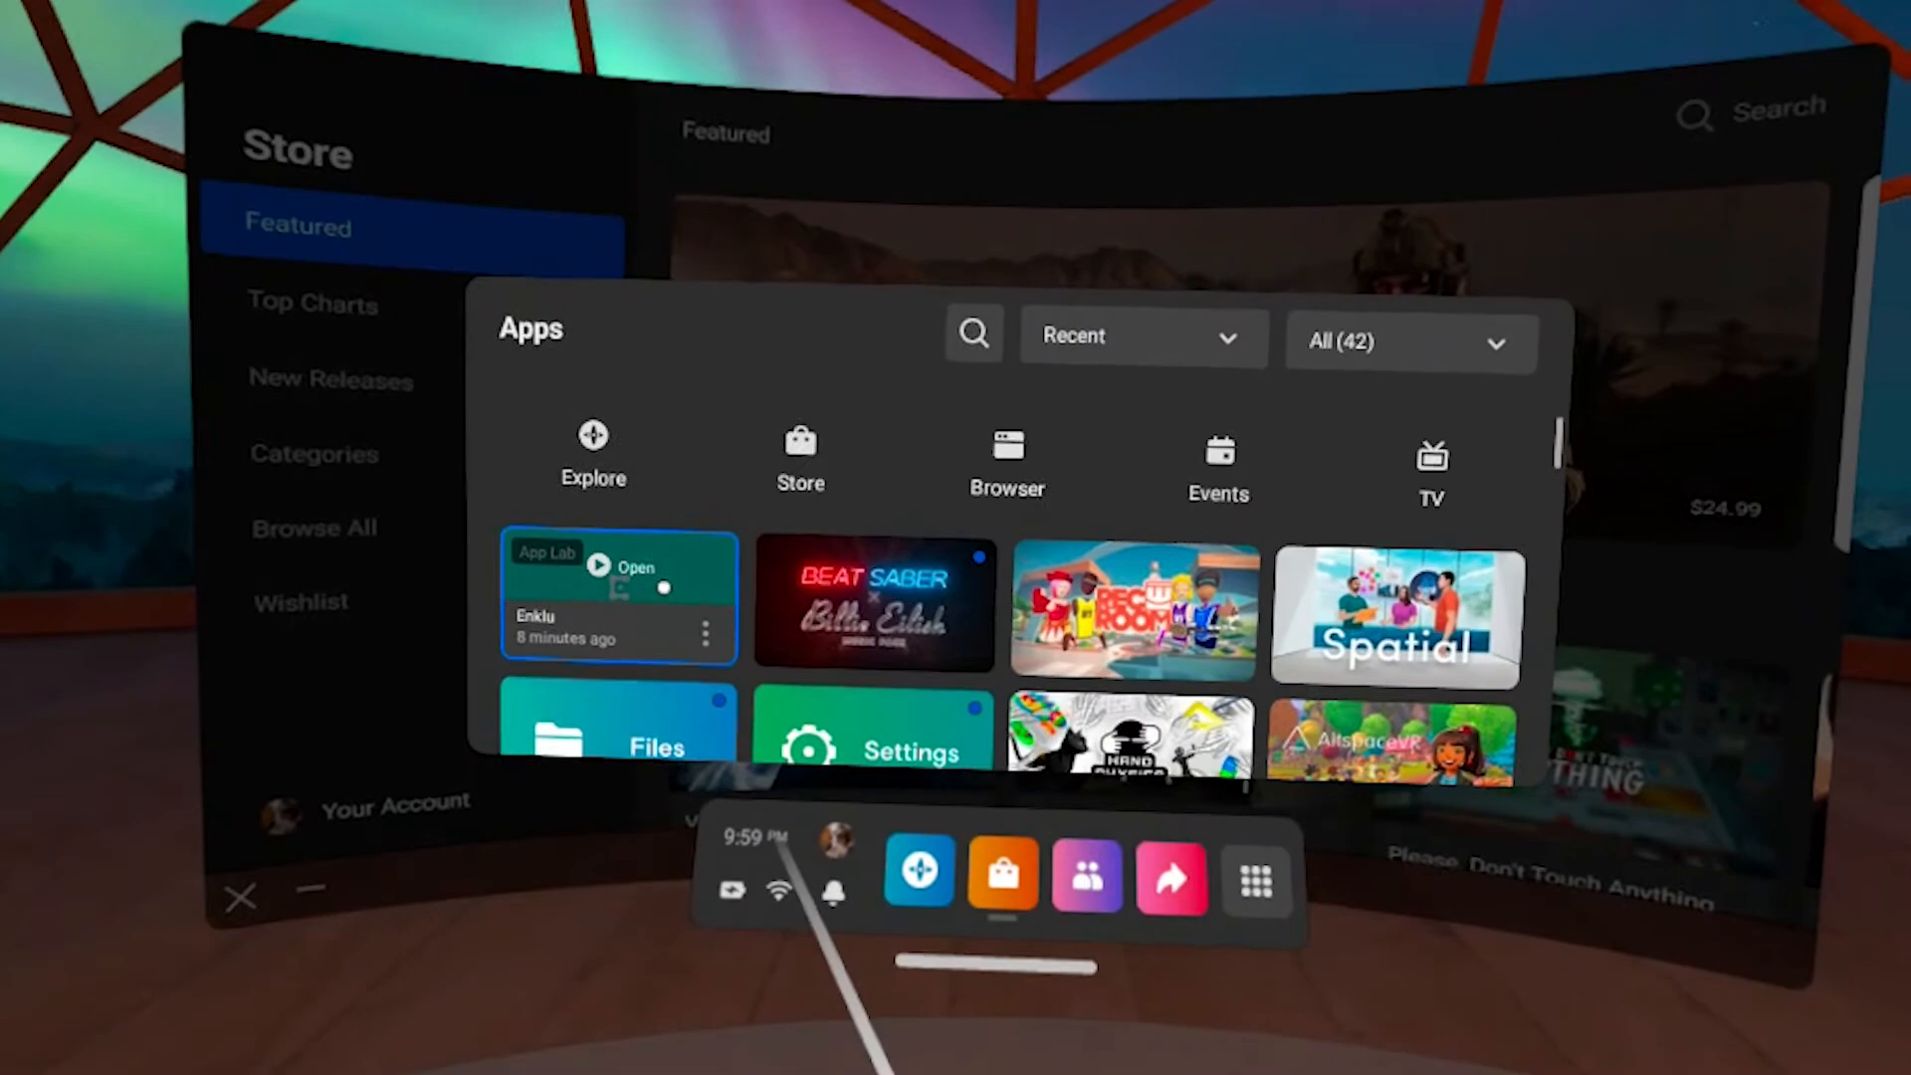
Relaunch Enklu from the Apps library and log in on the Welcome panel
{"action": "left_click", "coordinate": [633, 566]}
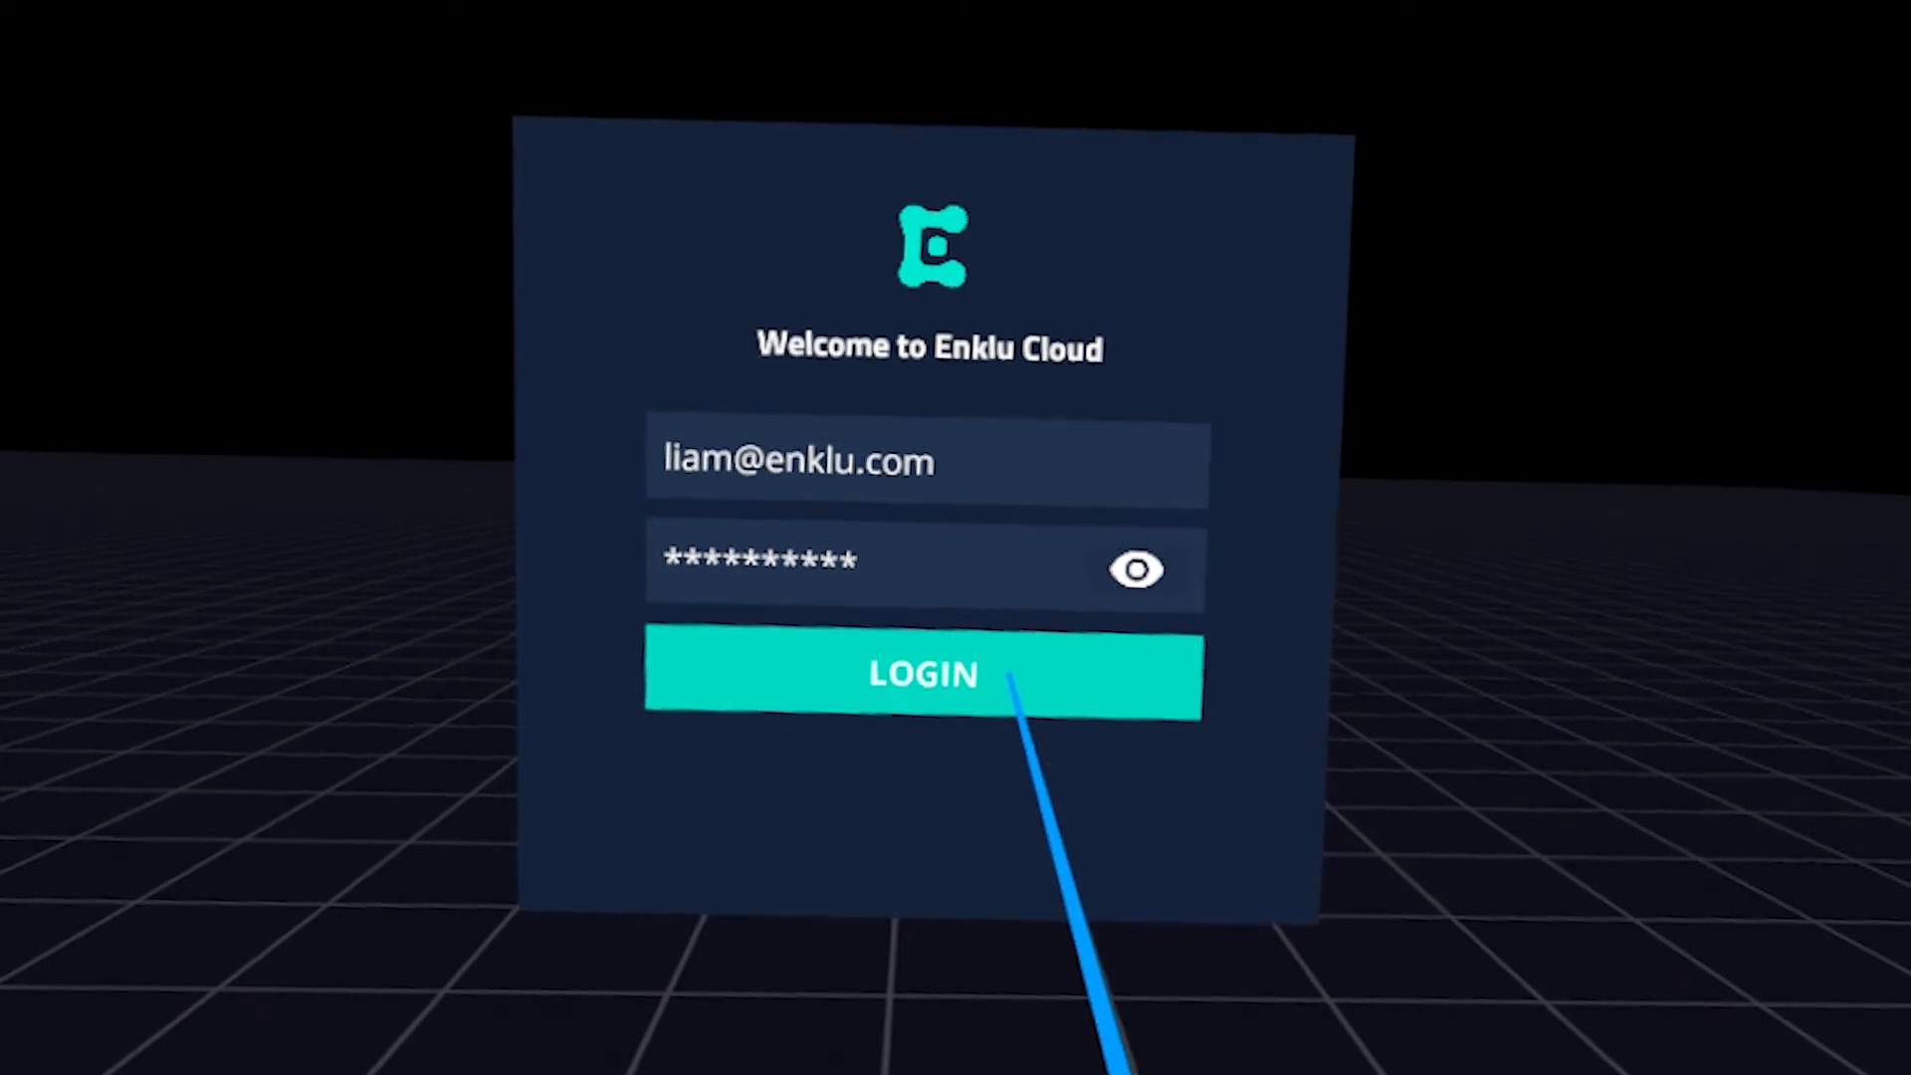
{"action": "left_click", "coordinate": [922, 675]}
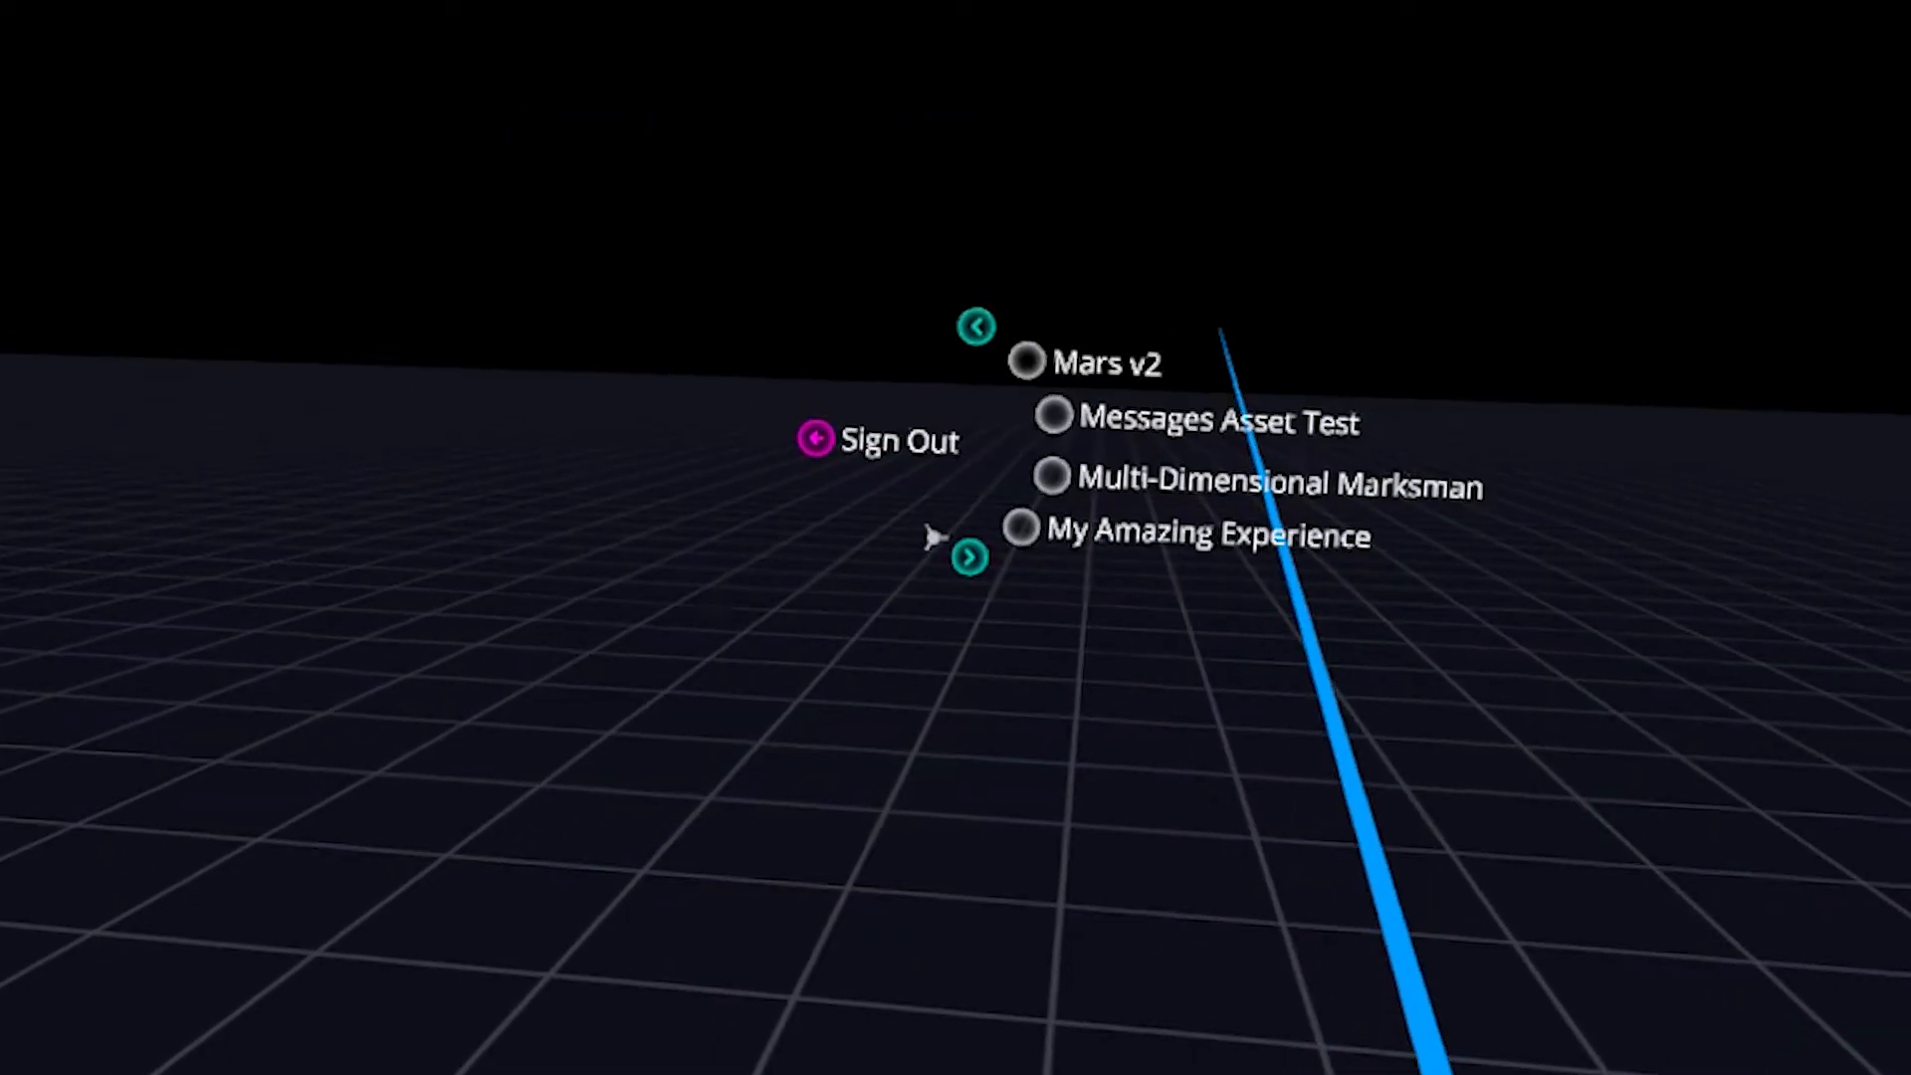